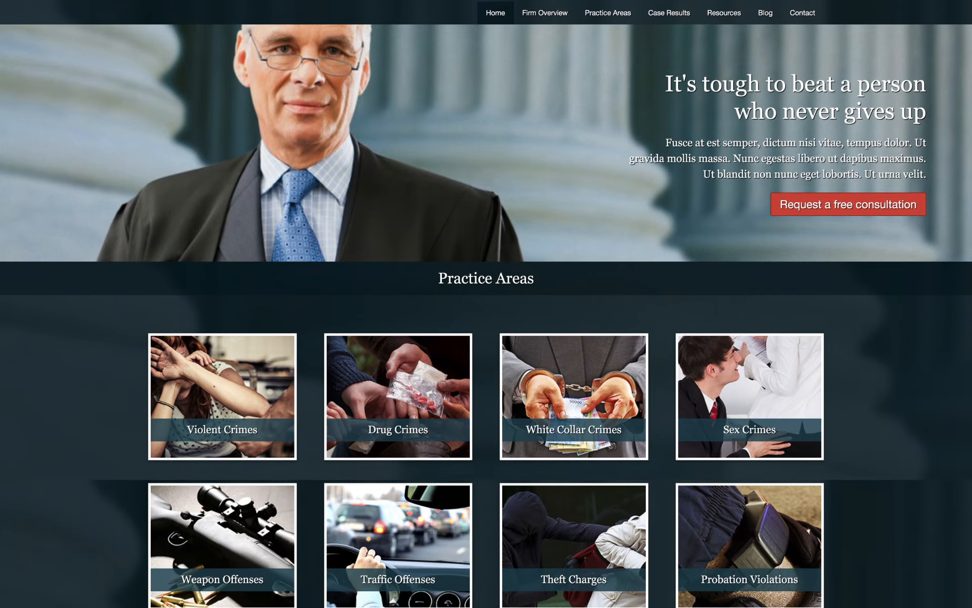
# Visit Firm Overview, Case Results, Resources and Blog from the site's top navigation
pyautogui.scroll(-3)
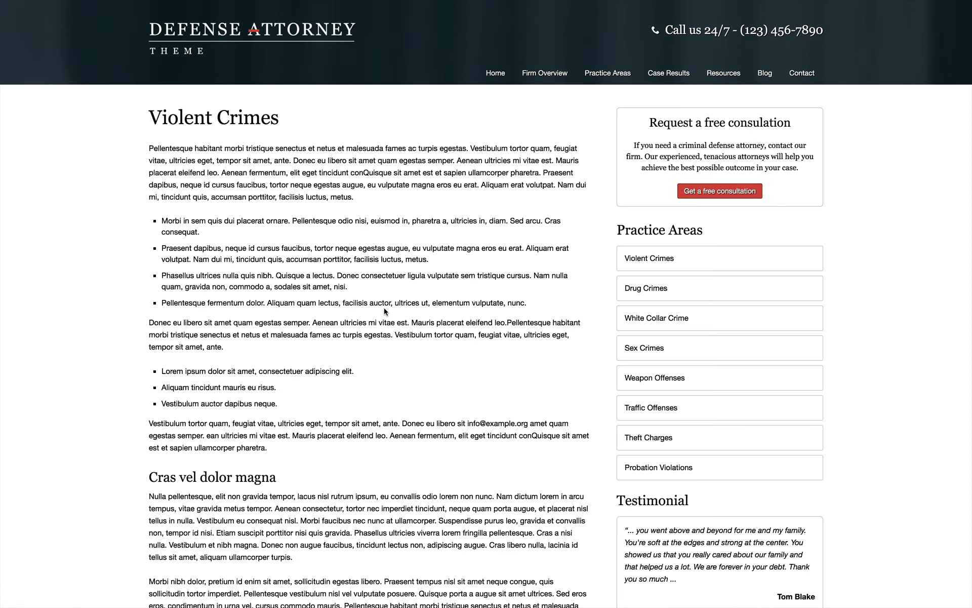
pyautogui.click(545, 73)
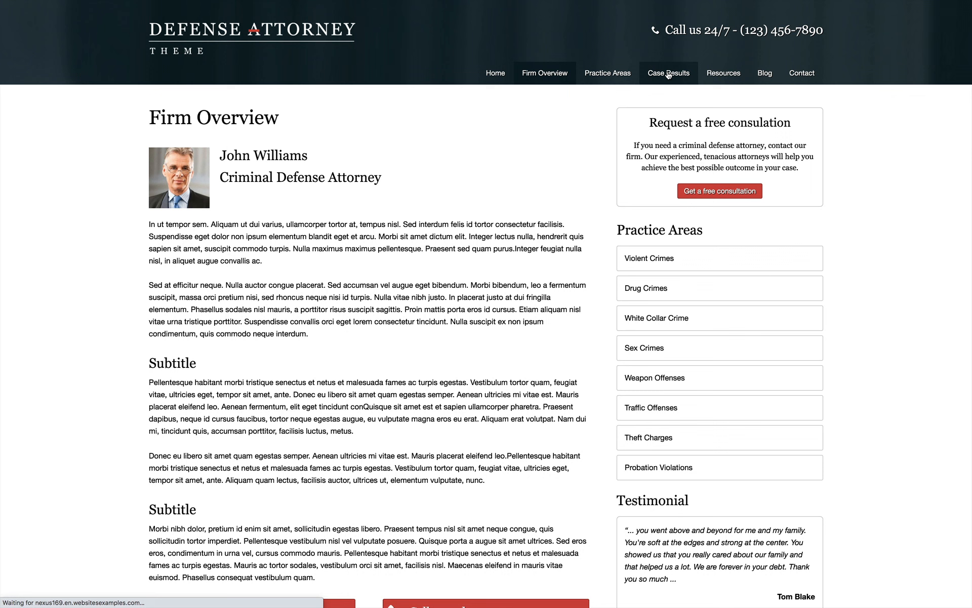
pyautogui.click(668, 73)
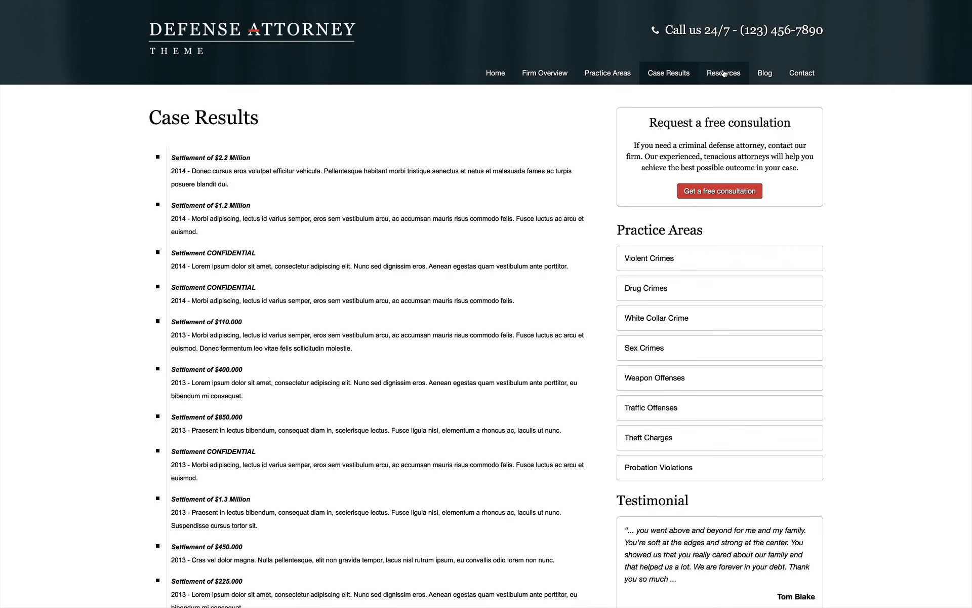
pyautogui.click(723, 73)
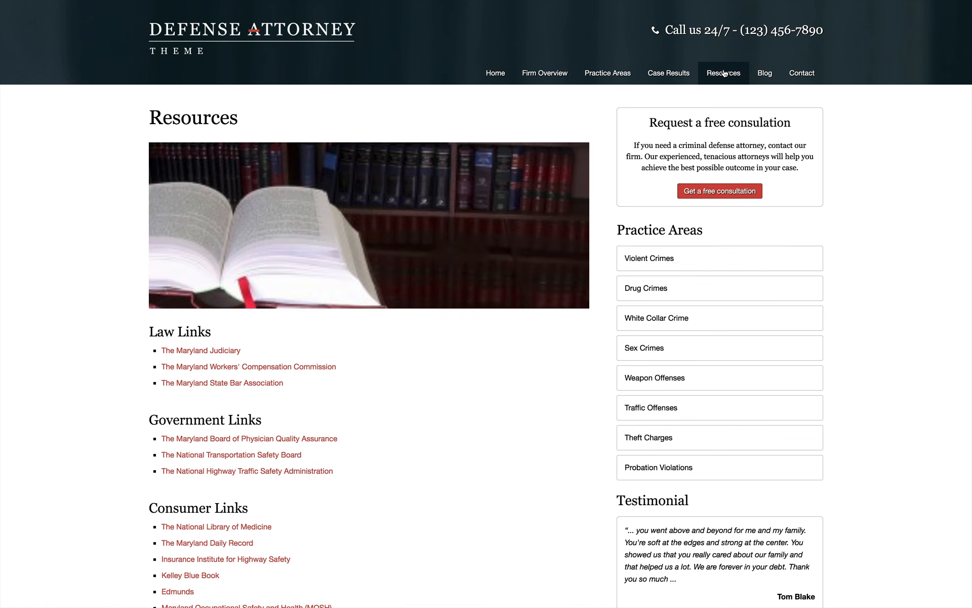
pyautogui.click(764, 73)
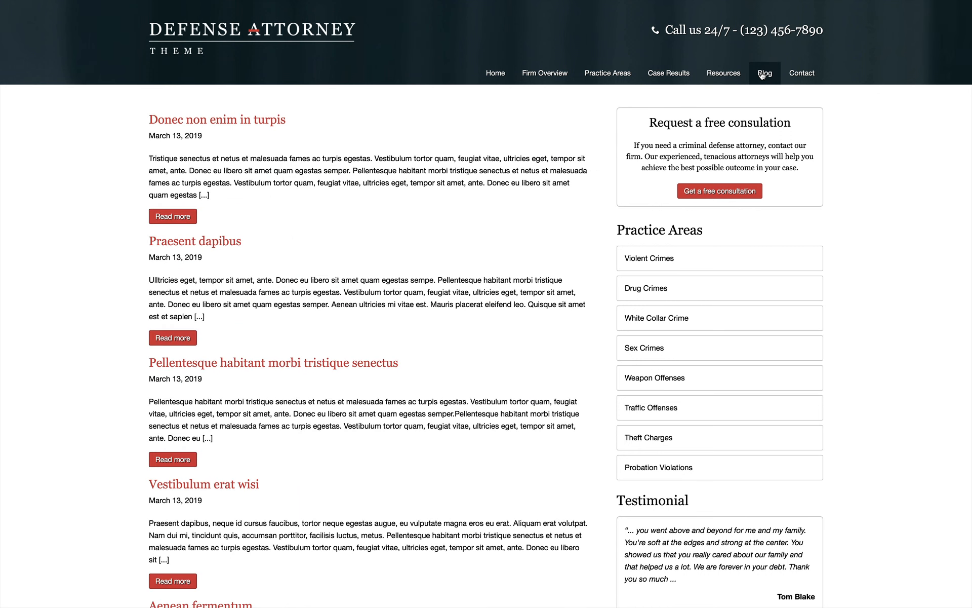
pyautogui.click(801, 73)
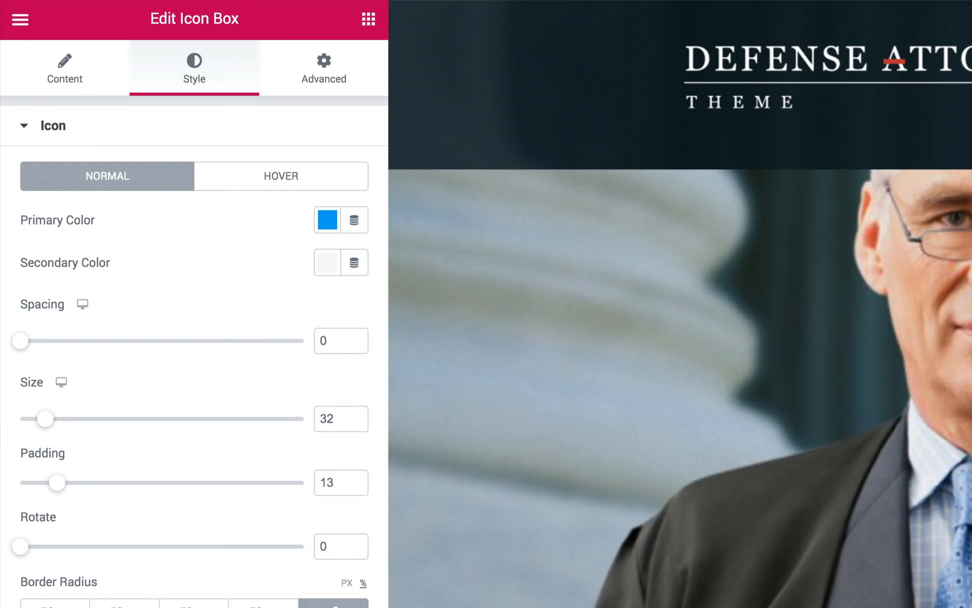
# Pick an Icon Box primary colour, then launch 'Edit with Elementor' on the home page
pyautogui.click(326, 220)
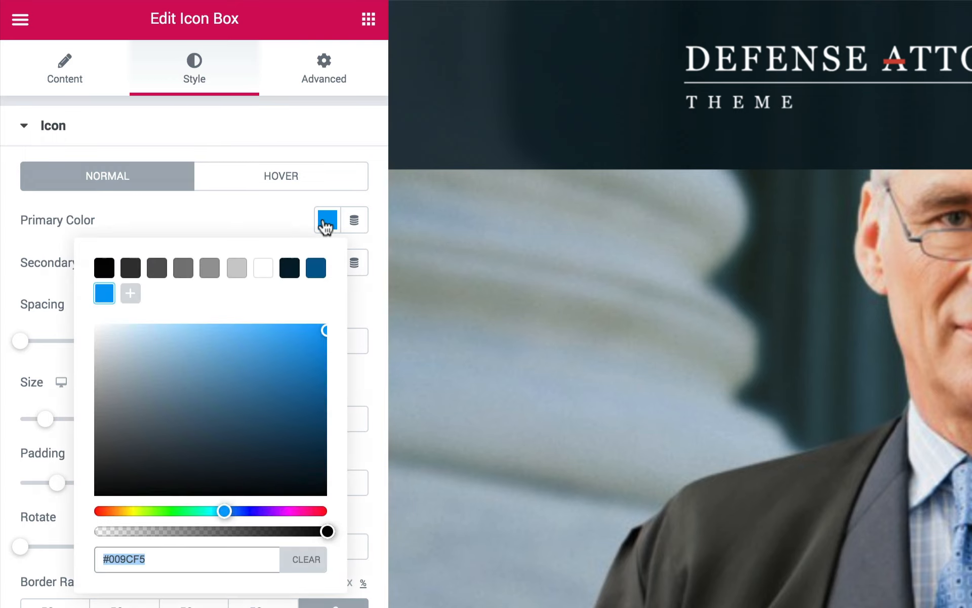
pyautogui.moveTo(222, 511); pyautogui.dragTo(136, 510)
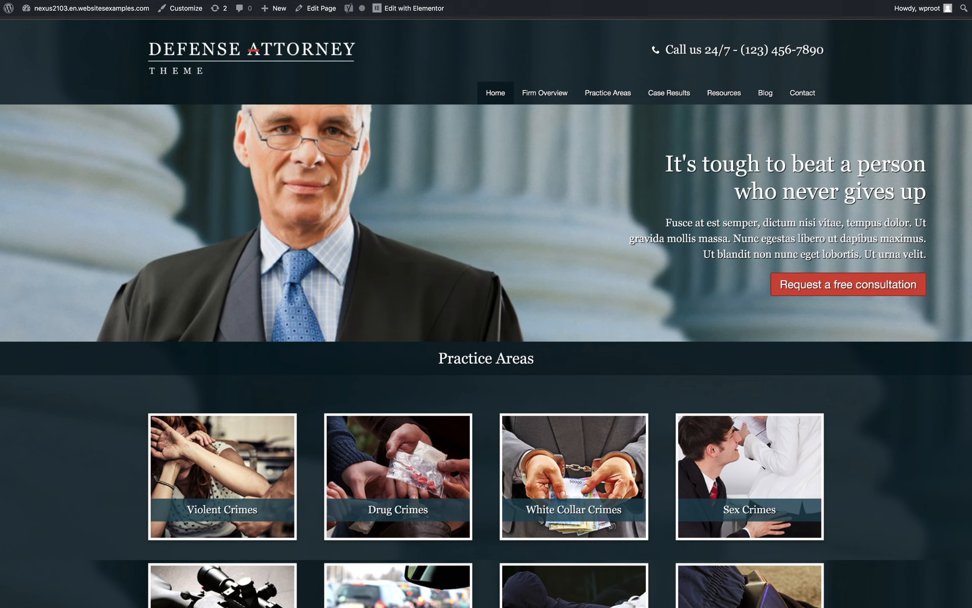
pyautogui.moveTo(408, 8)
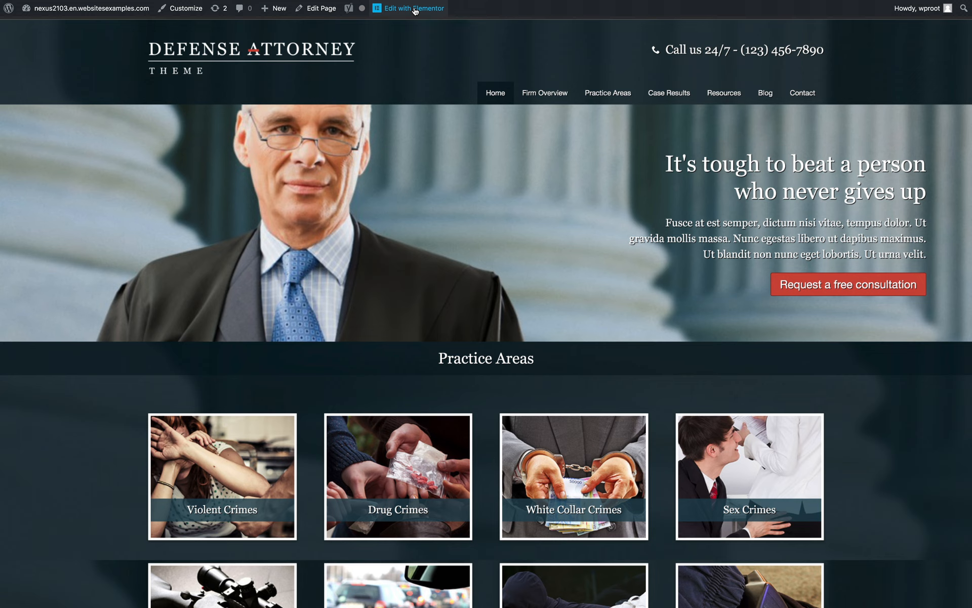
pyautogui.click(409, 8)
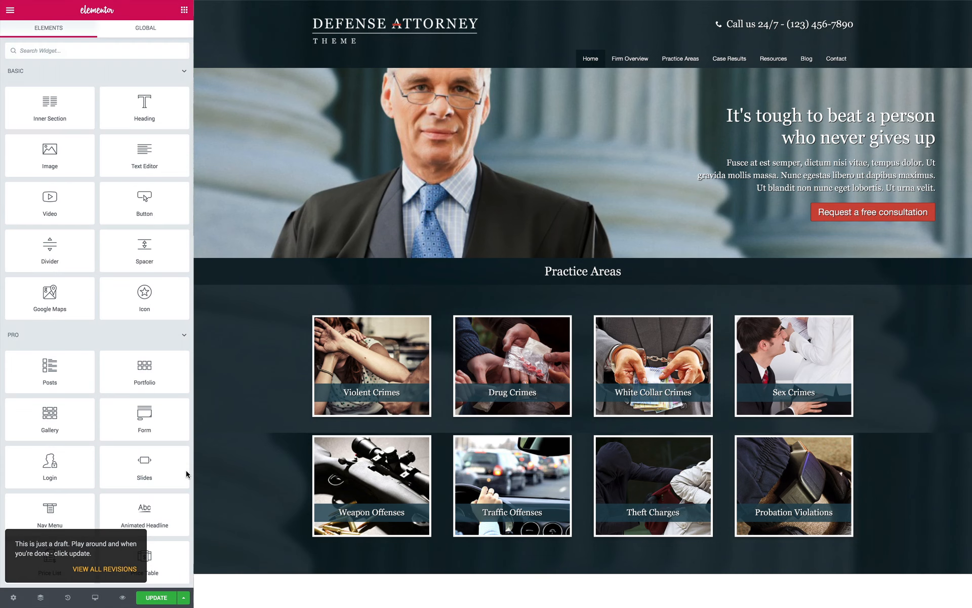
# Preview the home page at tablet and mobile widths, then switch back to desktop
pyautogui.scroll(-3)
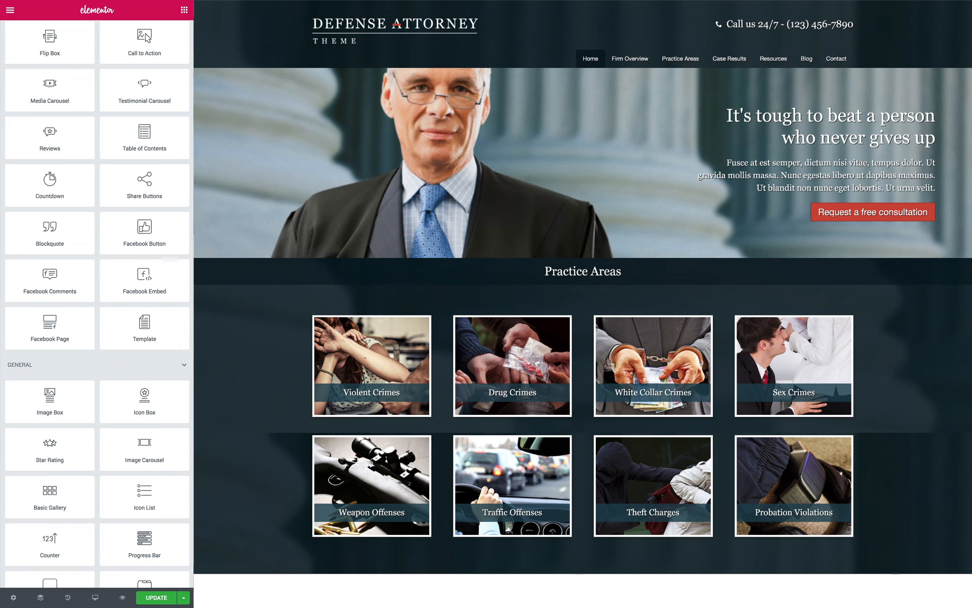
pyautogui.click(93, 598)
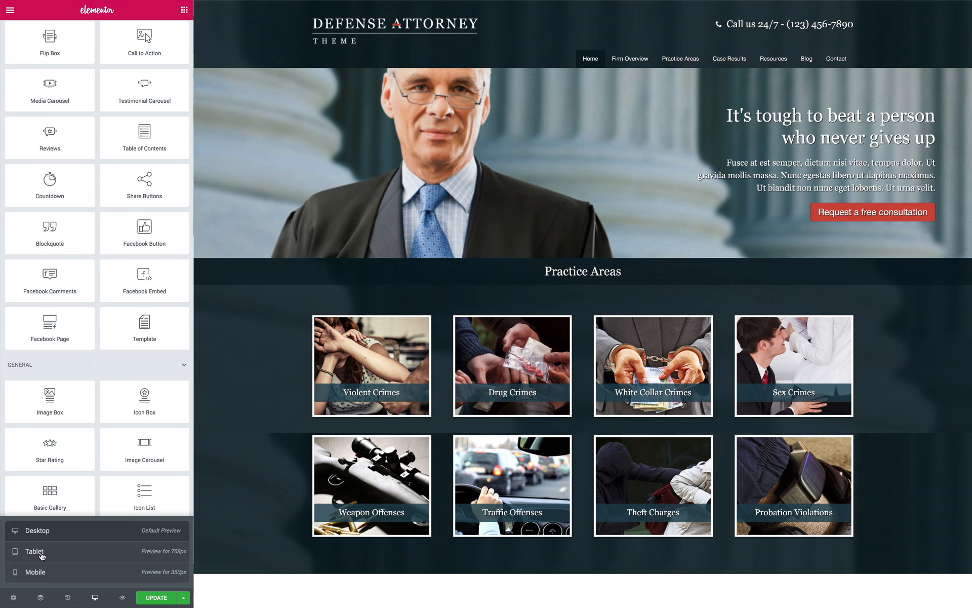
pyautogui.click(35, 551)
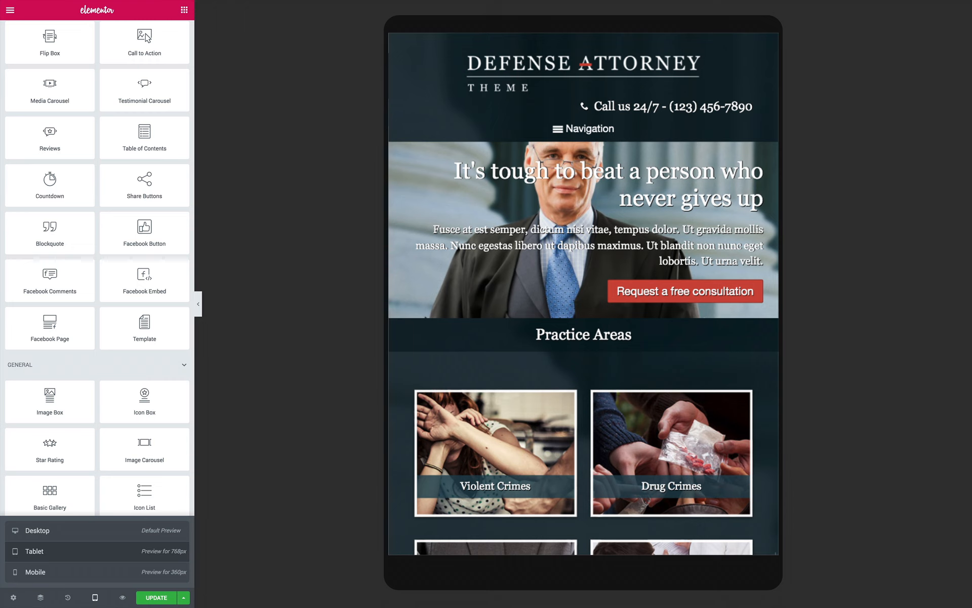
pyautogui.click(34, 572)
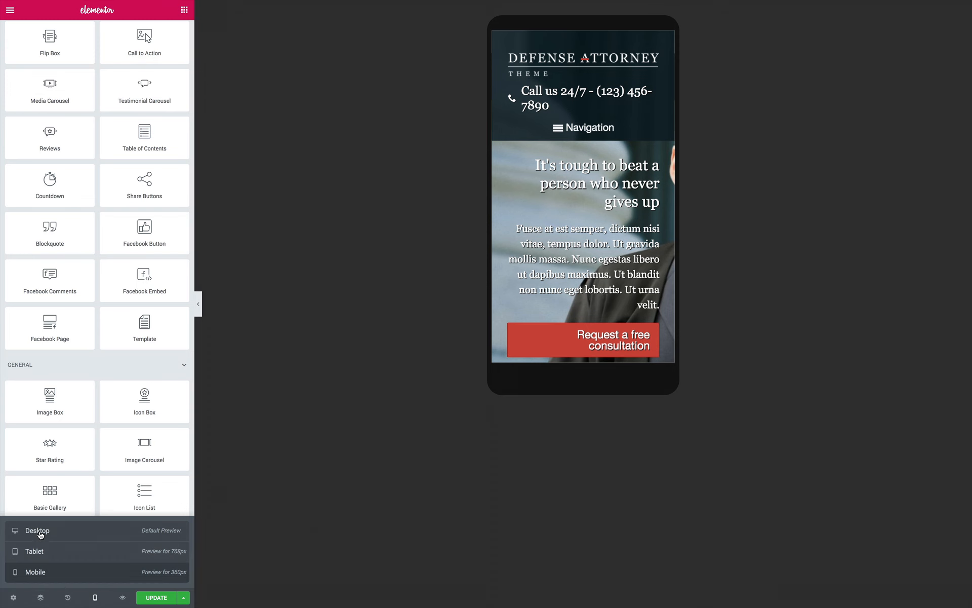
pyautogui.click(38, 531)
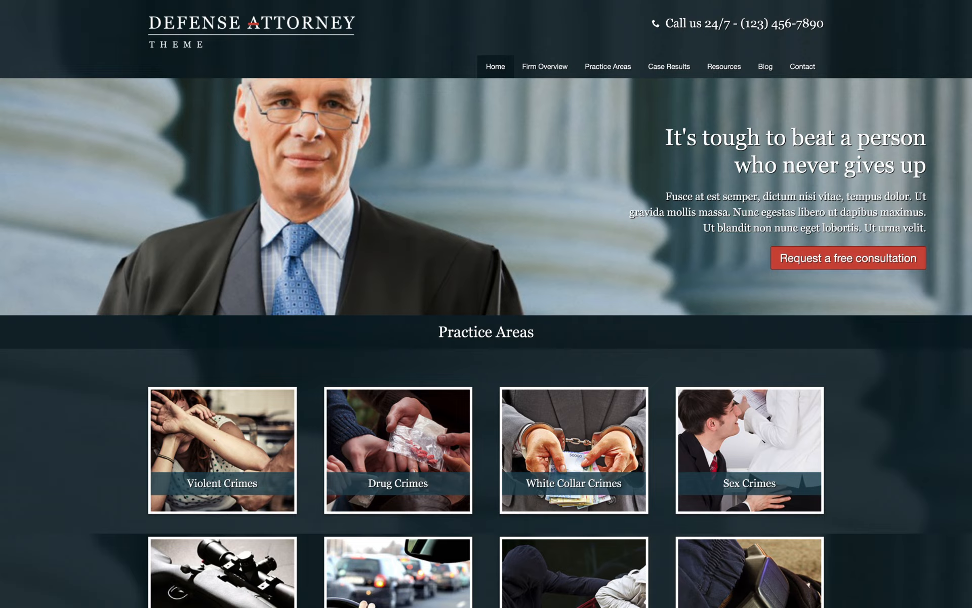
pyautogui.scroll(-3)
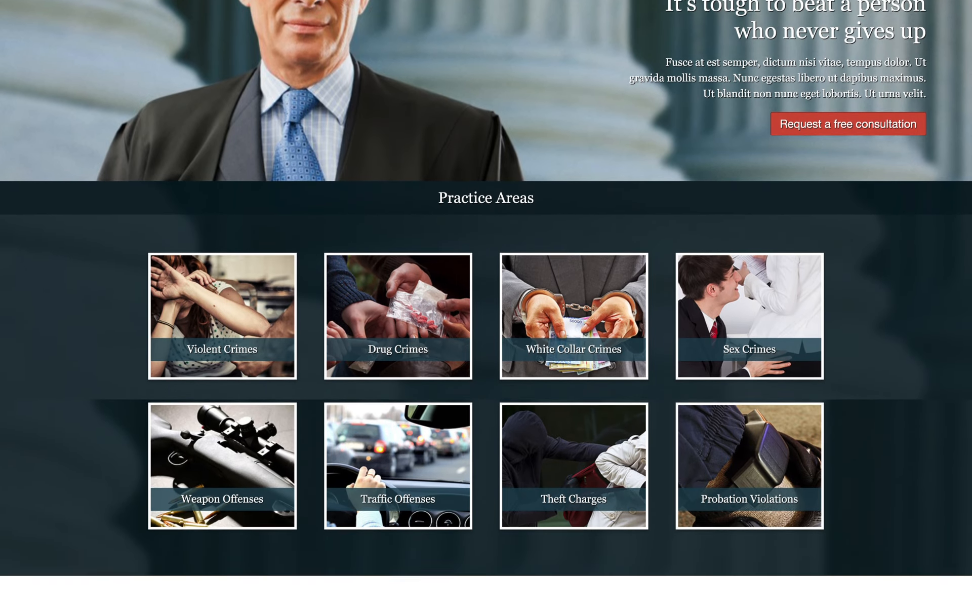
pyautogui.scroll(-3)
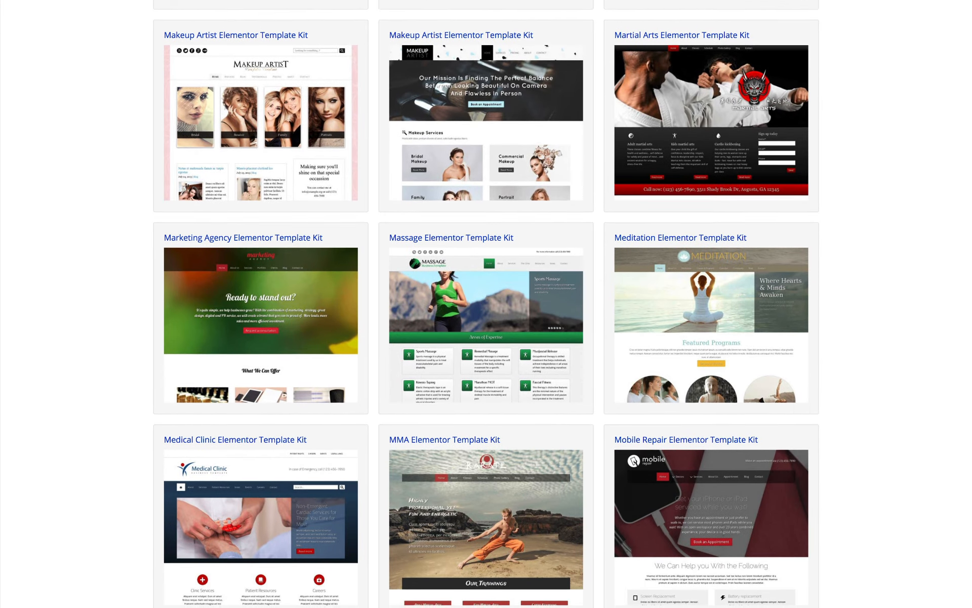
# Scroll the template kit catalog down to the Nutrition, Online Marketing and Optometrist kits
pyautogui.scroll(-3)
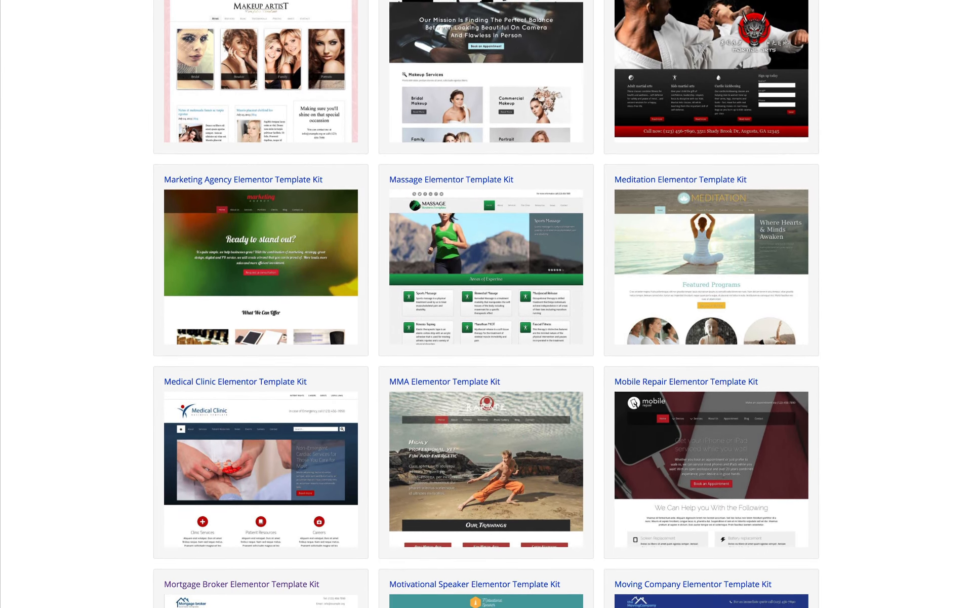
pyautogui.scroll(-3)
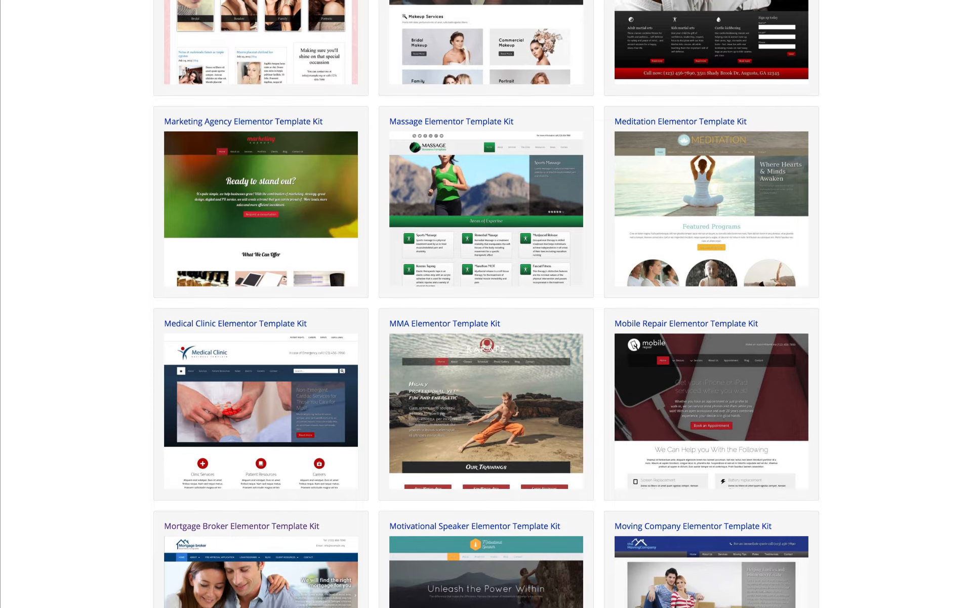
pyautogui.scroll(-3)
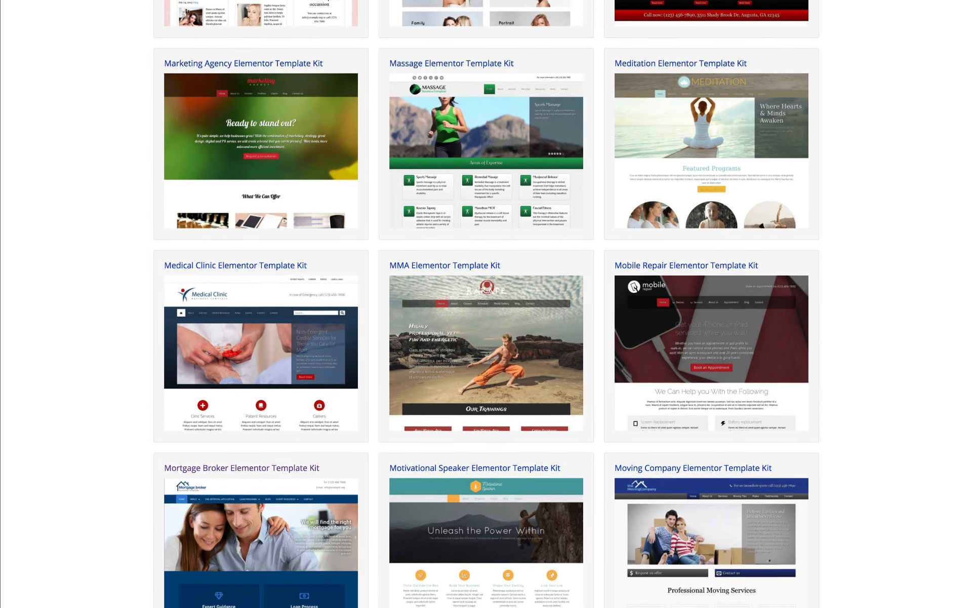
pyautogui.scroll(-3)
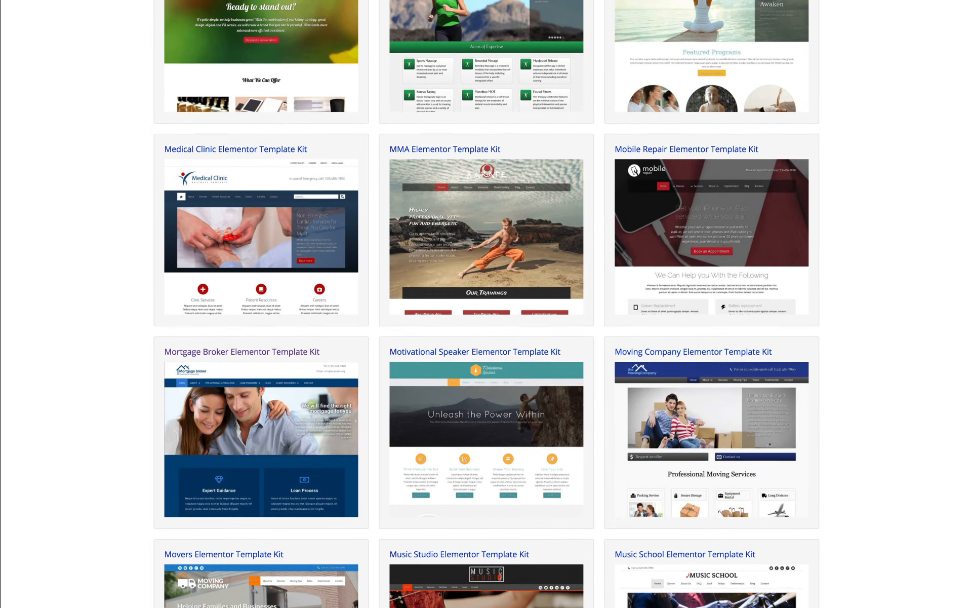
pyautogui.scroll(-3)
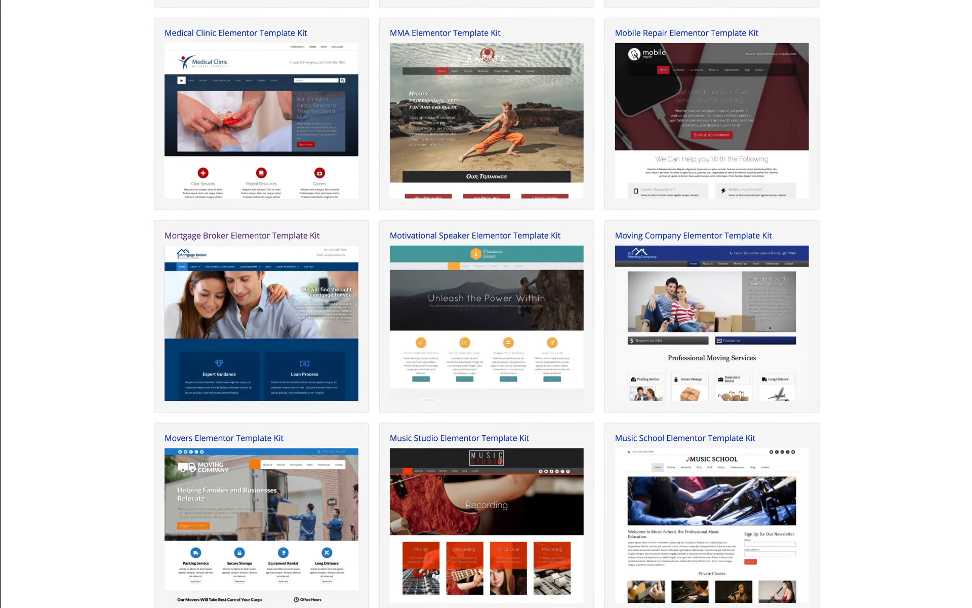
pyautogui.scroll(-3)
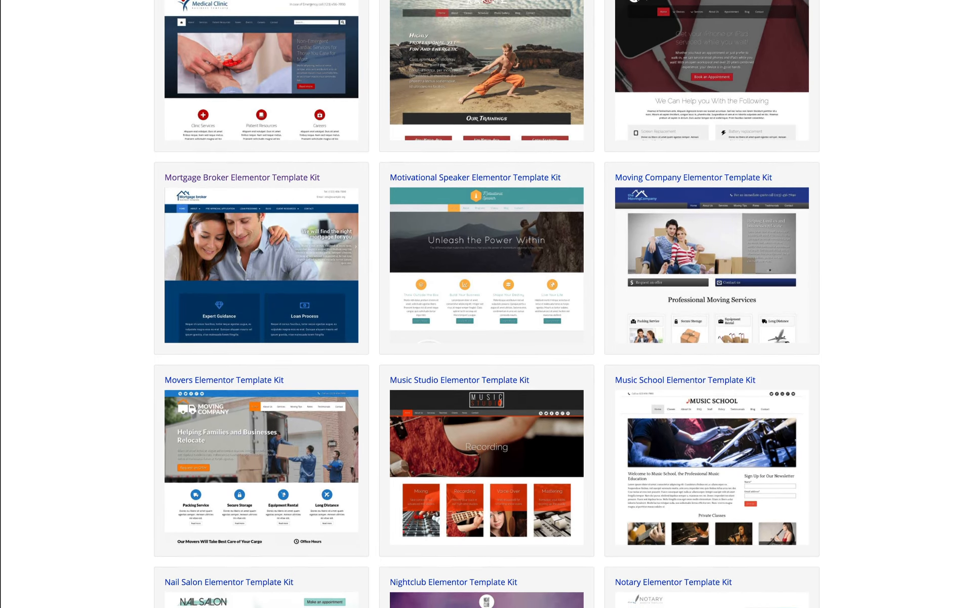
pyautogui.scroll(-3)
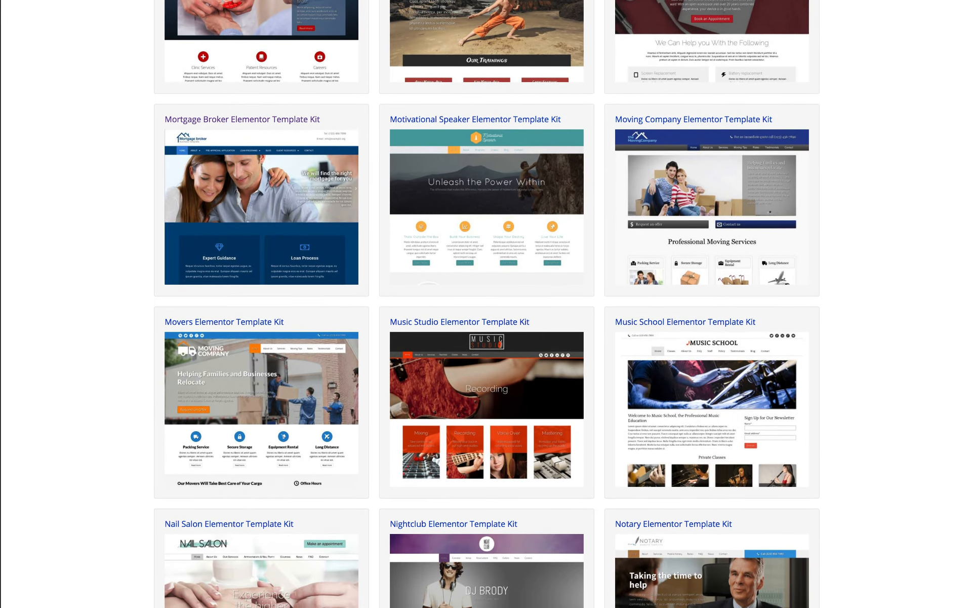
pyautogui.scroll(-3)
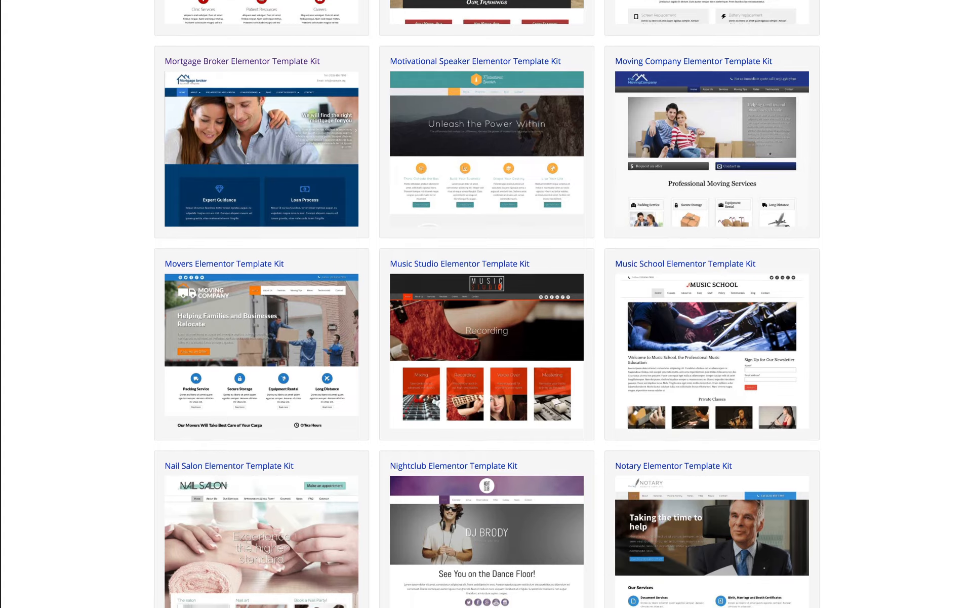
pyautogui.scroll(-3)
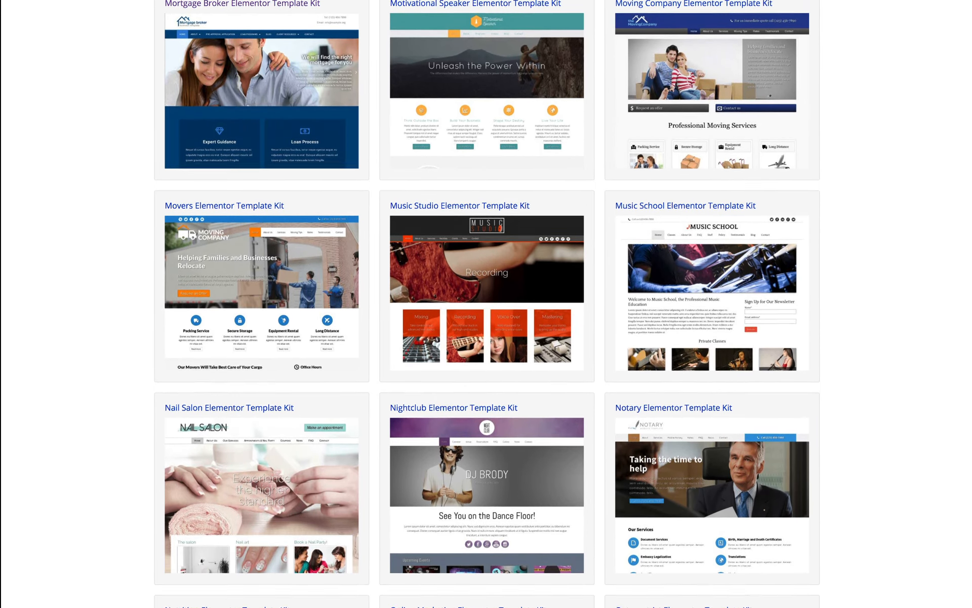
pyautogui.scroll(-3)
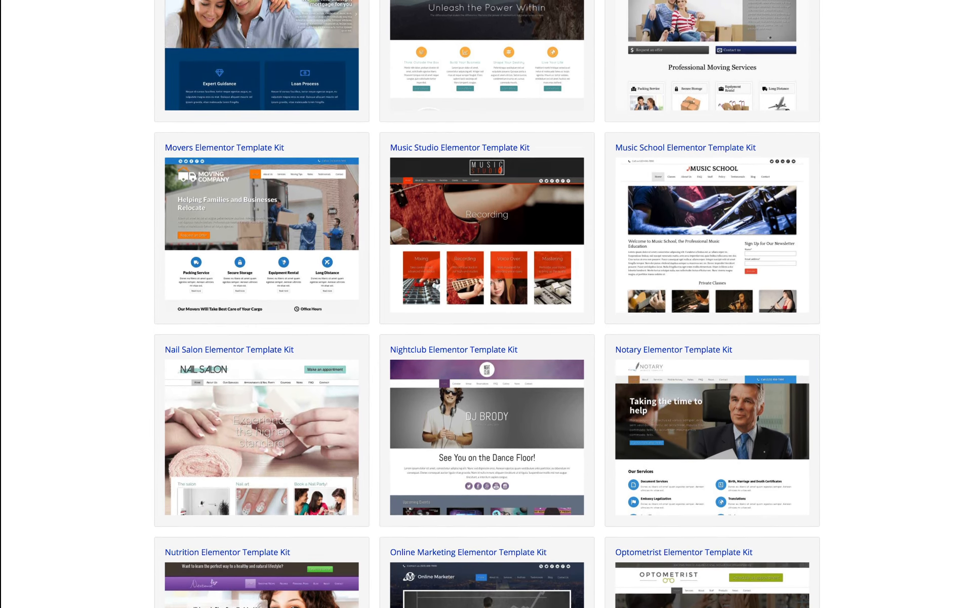
pyautogui.scroll(-3)
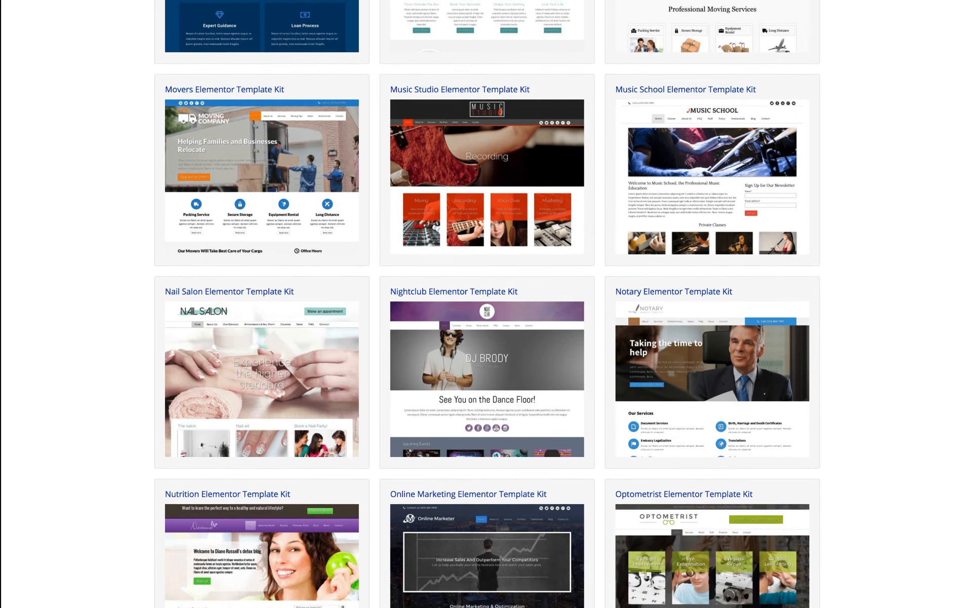
pyautogui.scroll(-3)
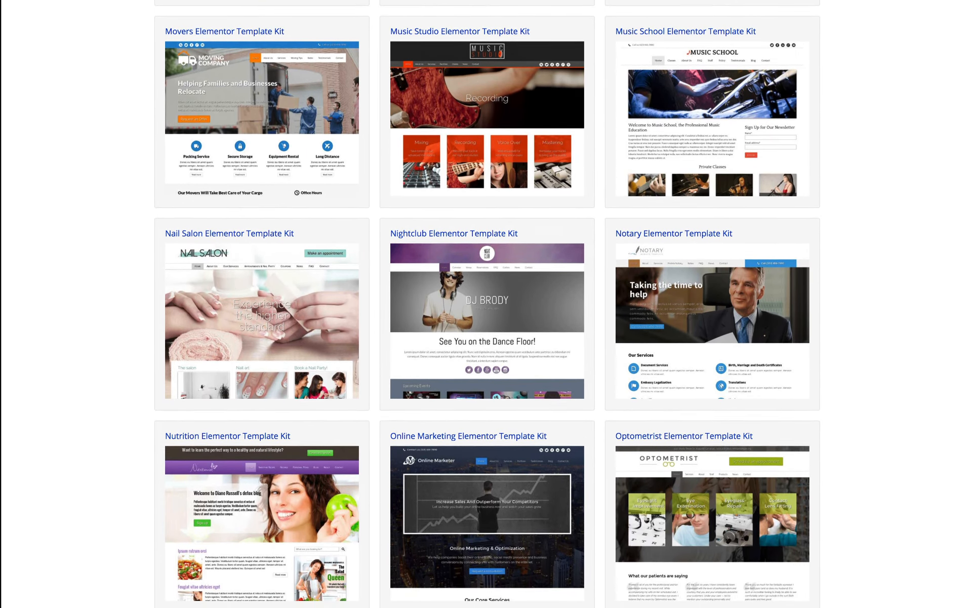